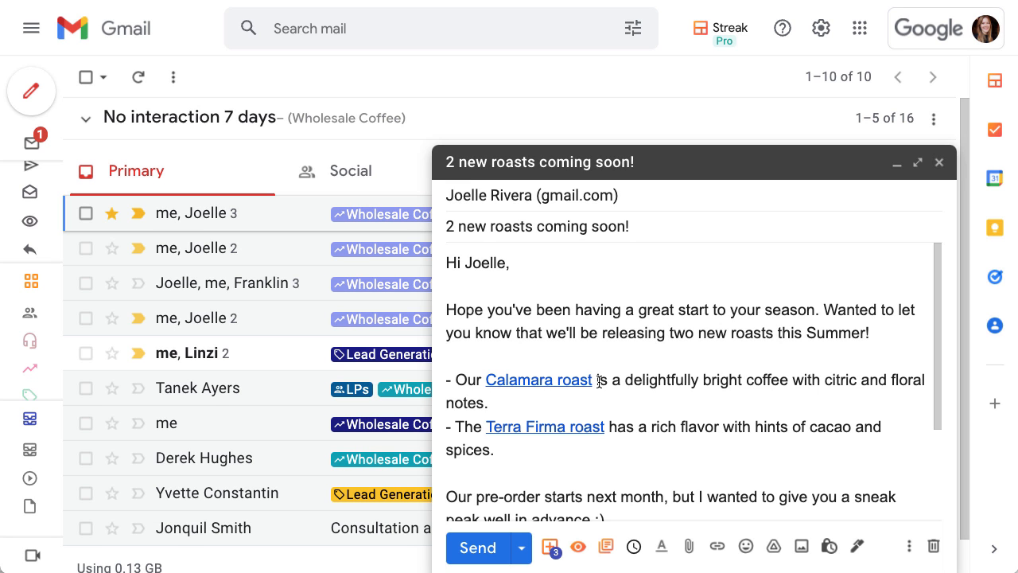
{"action": "mouse_move", "coordinate": [613, 404]}
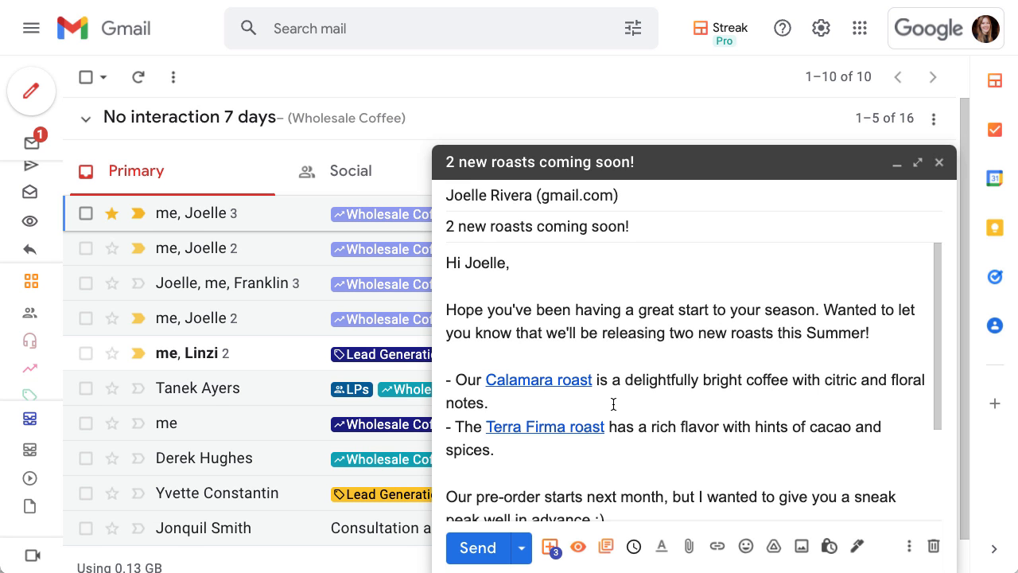
{"action": "mouse_move", "coordinate": [538, 379]}
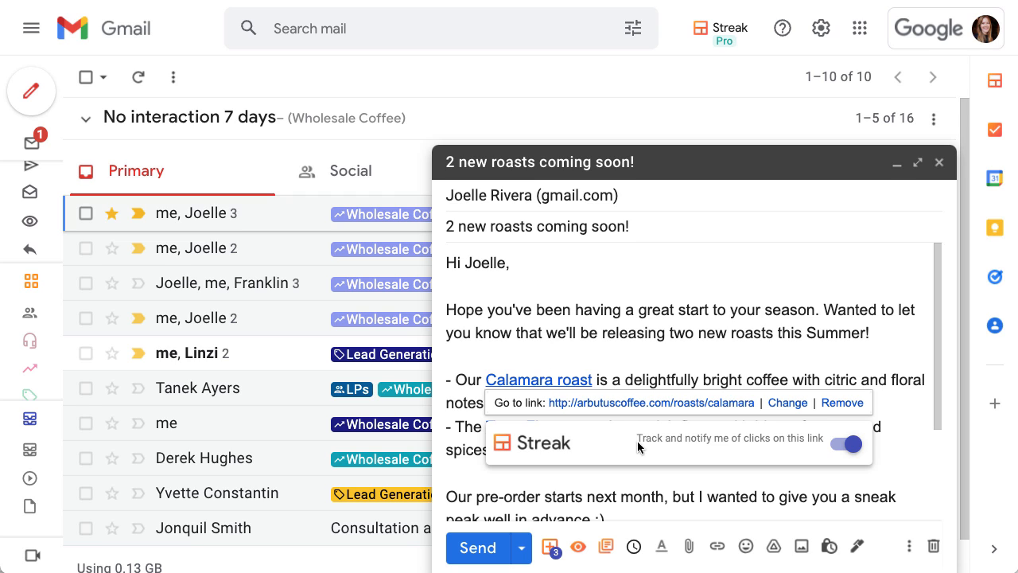
{"action": "mouse_move", "coordinate": [659, 448]}
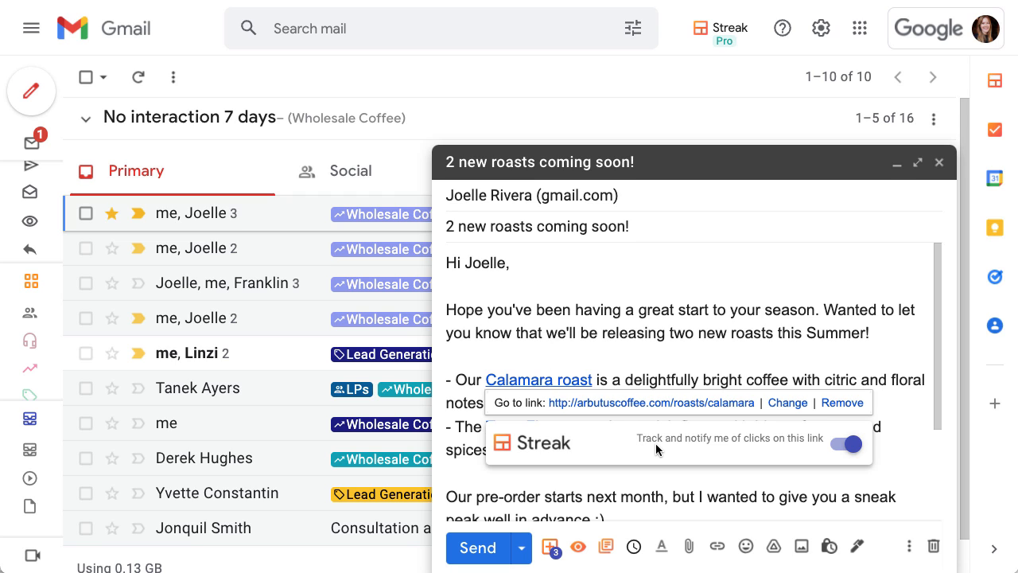
{"action": "mouse_move", "coordinate": [792, 447]}
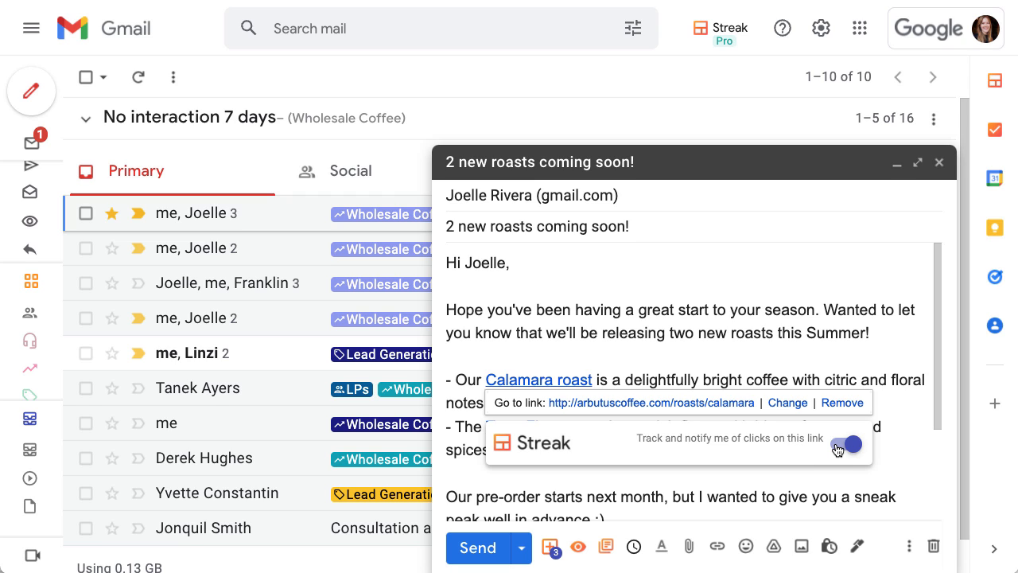
Switch off 'Track and notify me of clicks on this link' for the Calamara roast link
{"action": "left_click", "coordinate": [845, 445]}
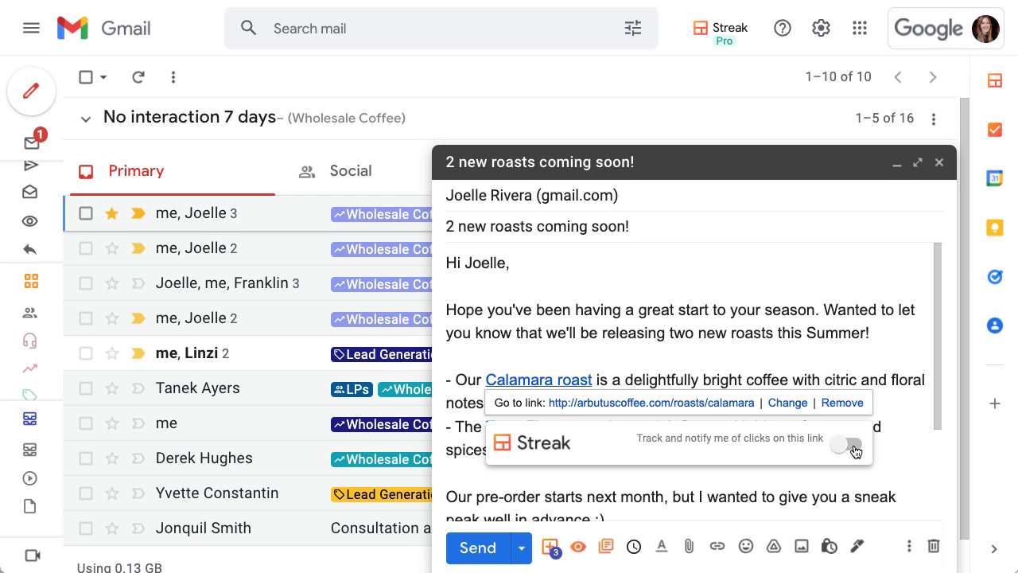
{"action": "left_click", "coordinate": [844, 444]}
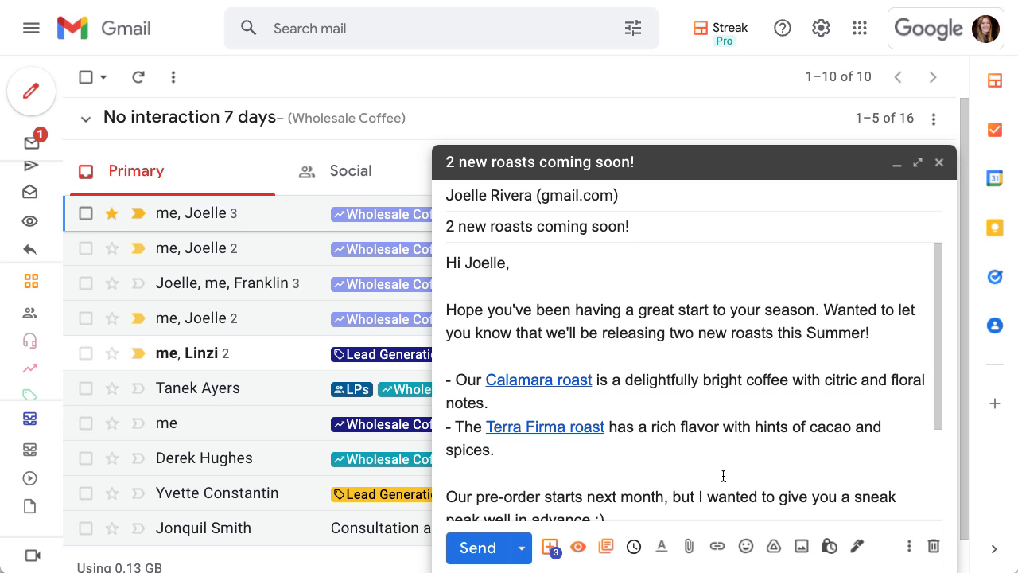
{"action": "mouse_move", "coordinate": [578, 547]}
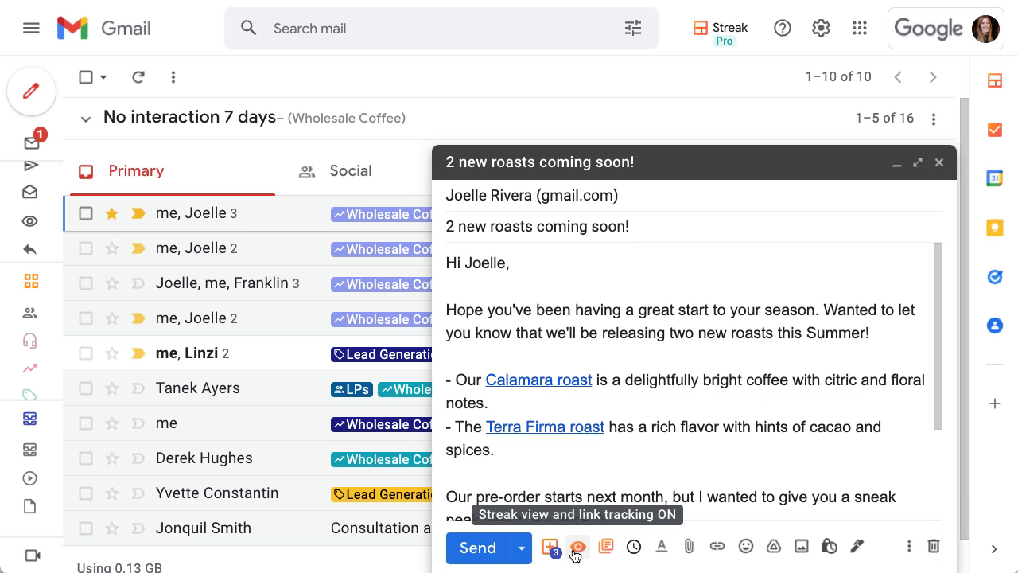
{"action": "mouse_move", "coordinate": [576, 554]}
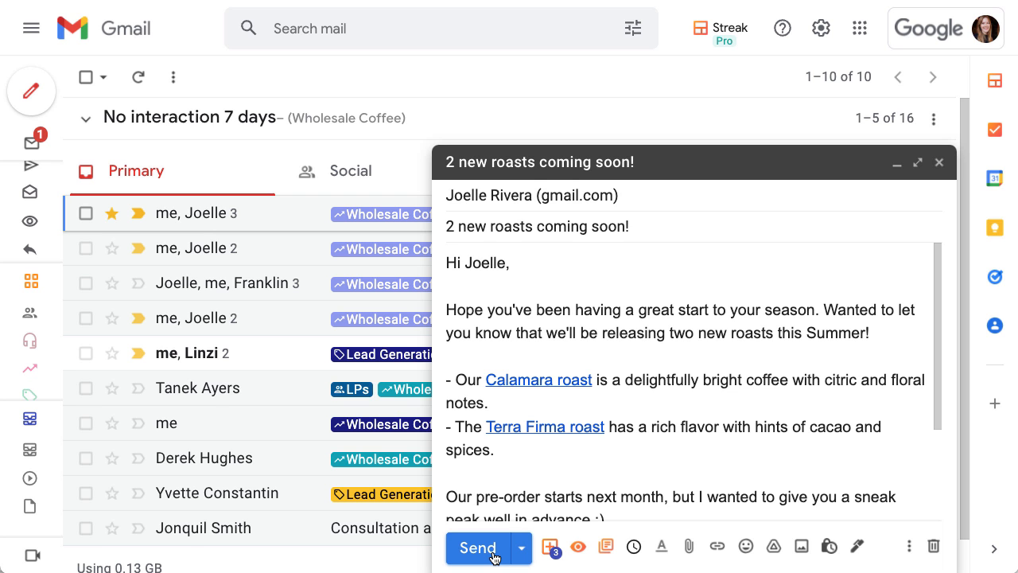
Send the roasts email to Joelle and view its Streak report of 5 views and 3 clicks
{"action": "left_click", "coordinate": [477, 548]}
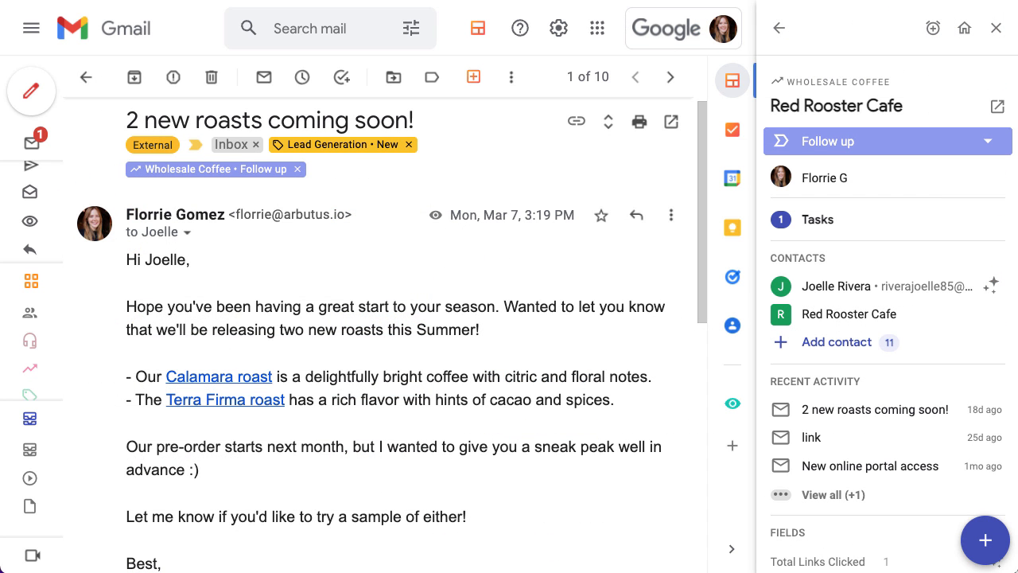
{"action": "mouse_move", "coordinate": [479, 484]}
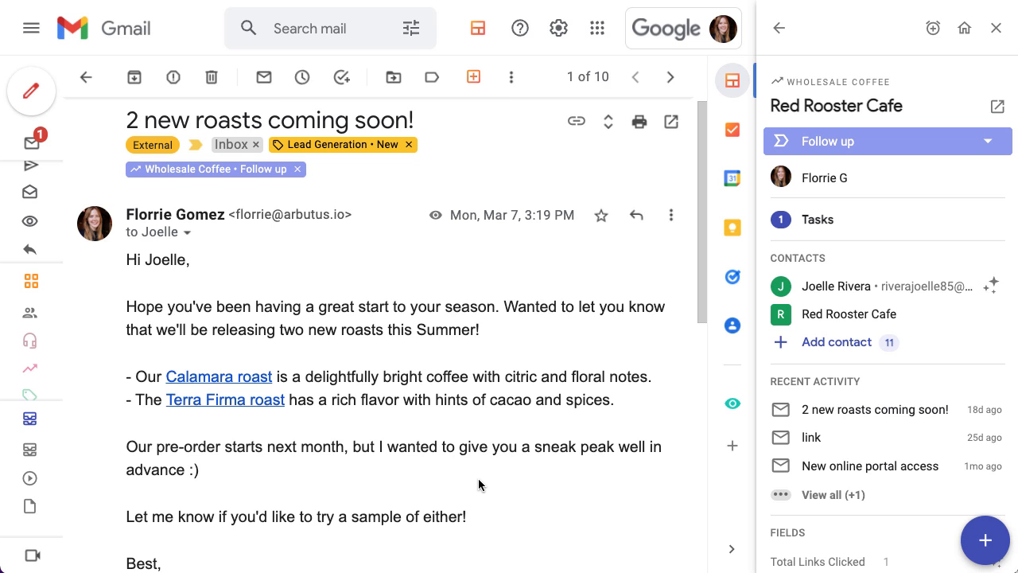
{"action": "mouse_move", "coordinate": [506, 509]}
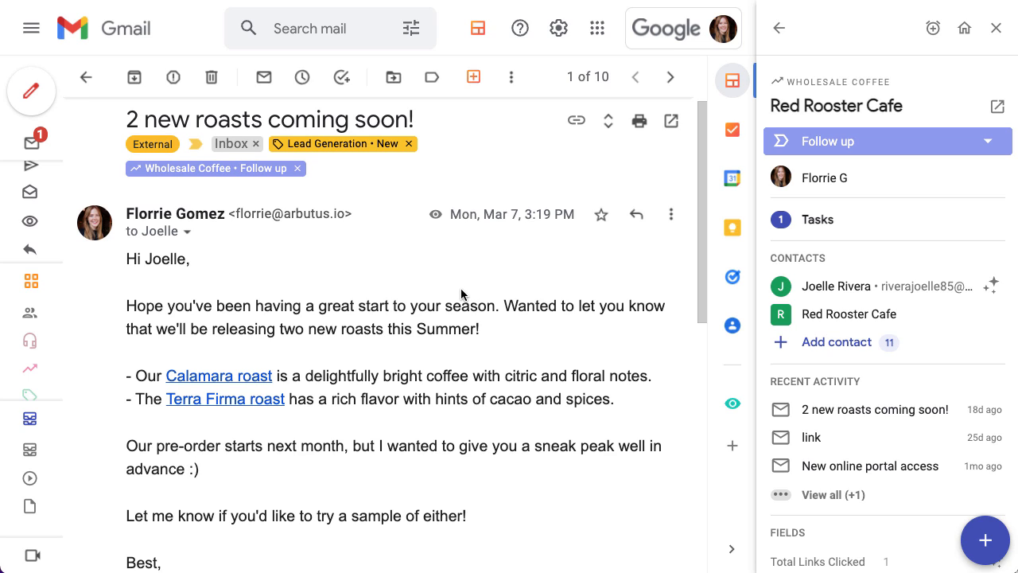
{"action": "left_click", "coordinate": [436, 214]}
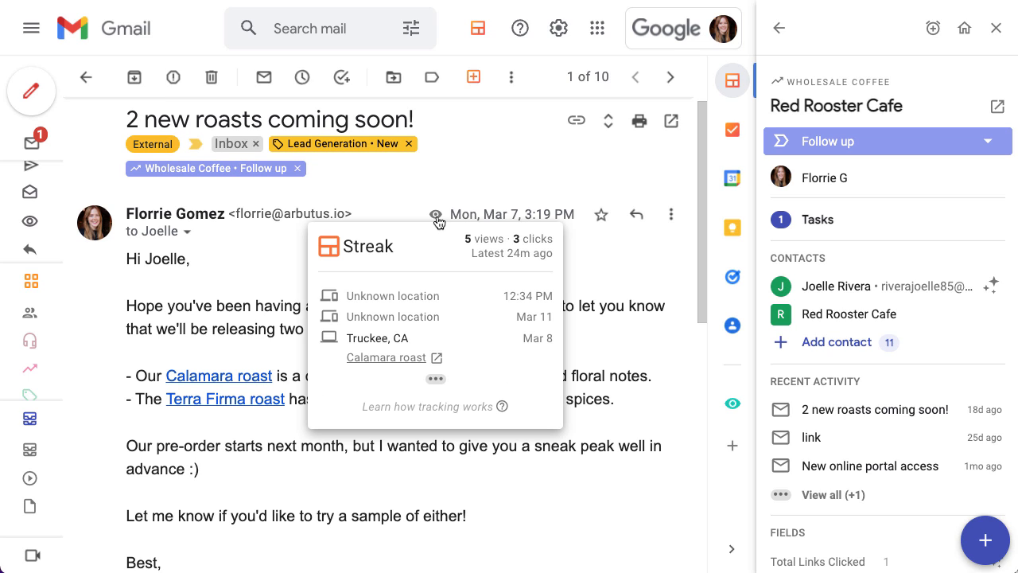
{"action": "mouse_move", "coordinate": [436, 379]}
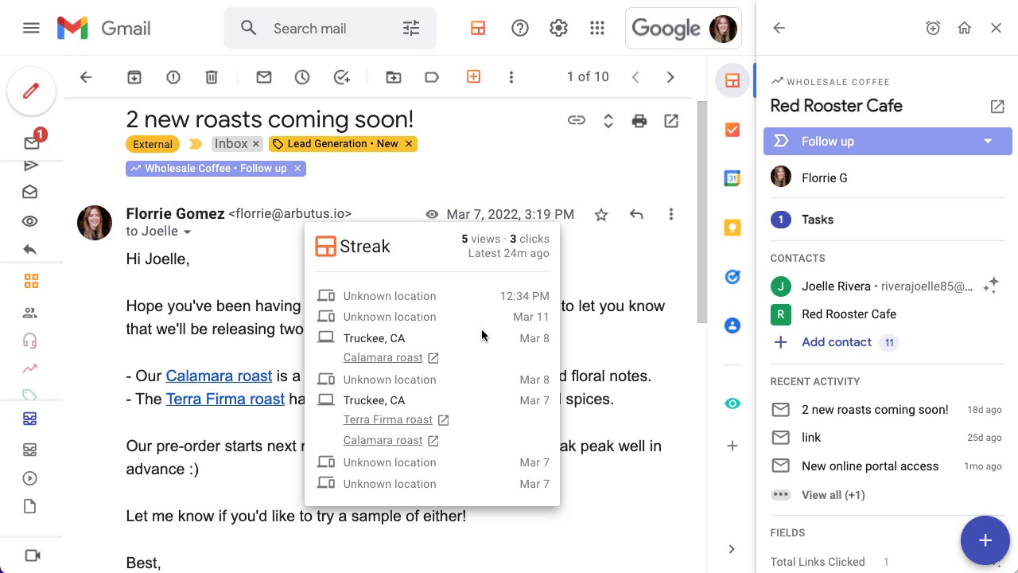
{"action": "mouse_move", "coordinate": [528, 248]}
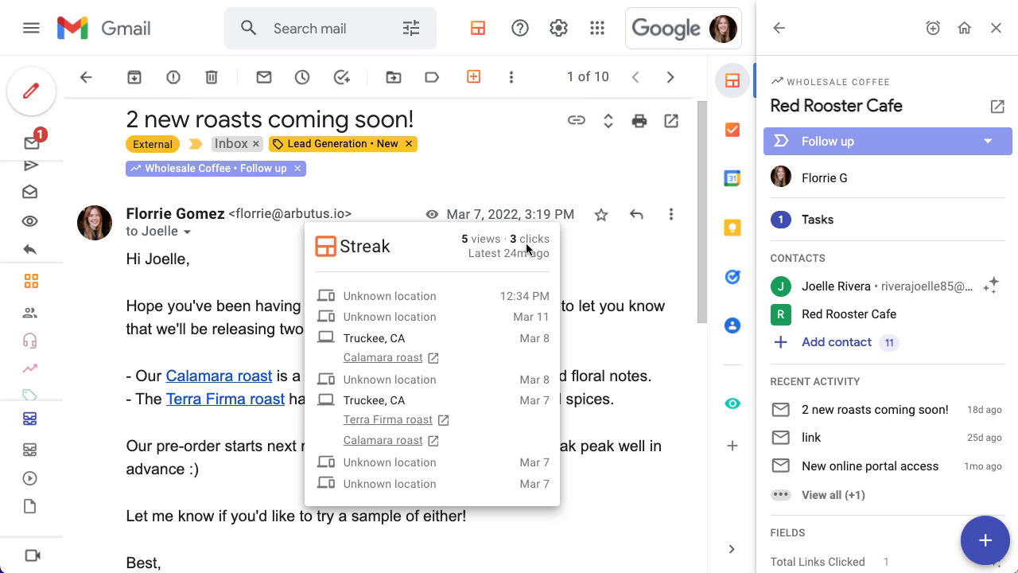
{"action": "mouse_move", "coordinate": [490, 278]}
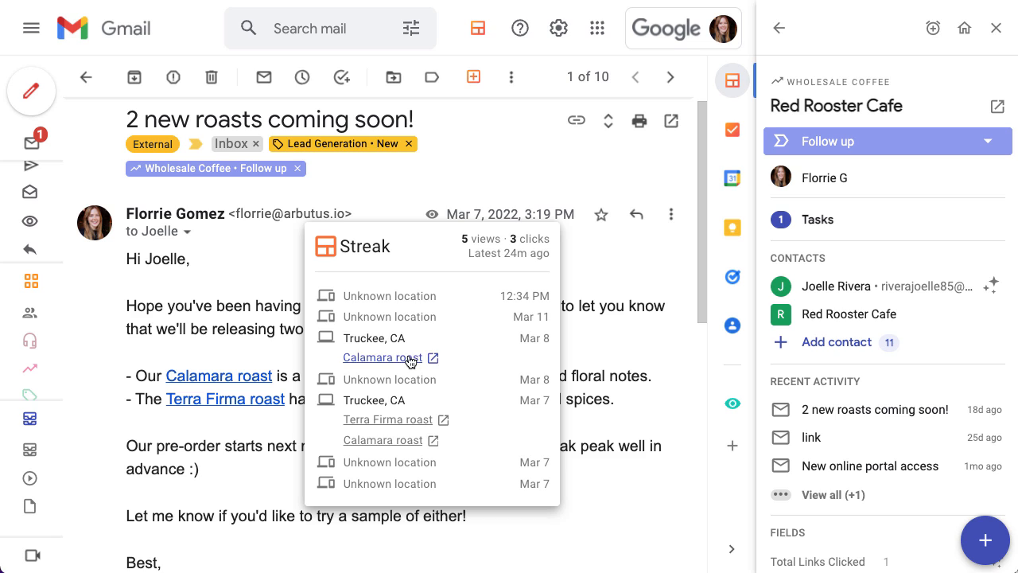
{"action": "mouse_move", "coordinate": [398, 407]}
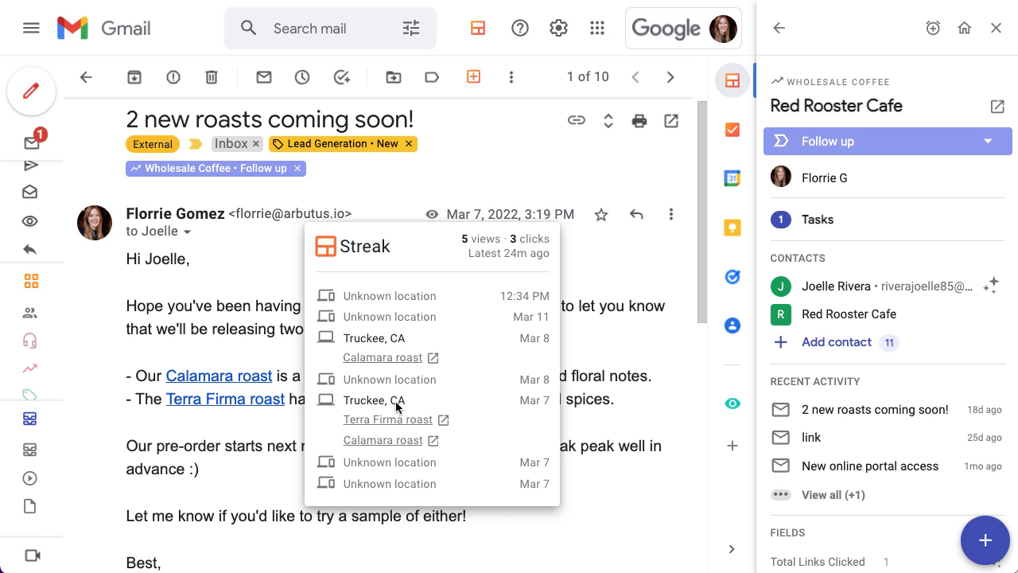
{"action": "mouse_move", "coordinate": [389, 420]}
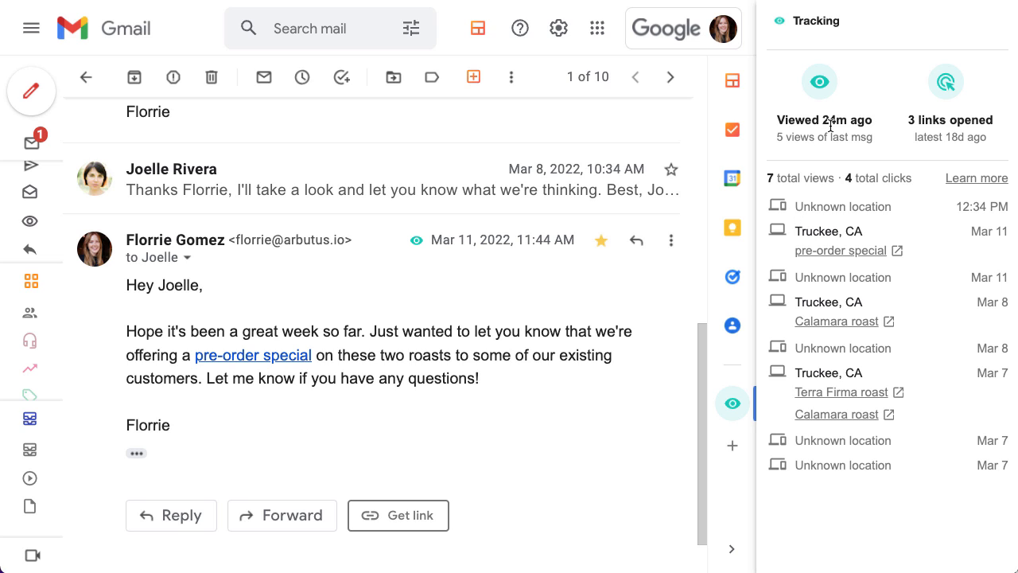
{"action": "mouse_move", "coordinate": [834, 210]}
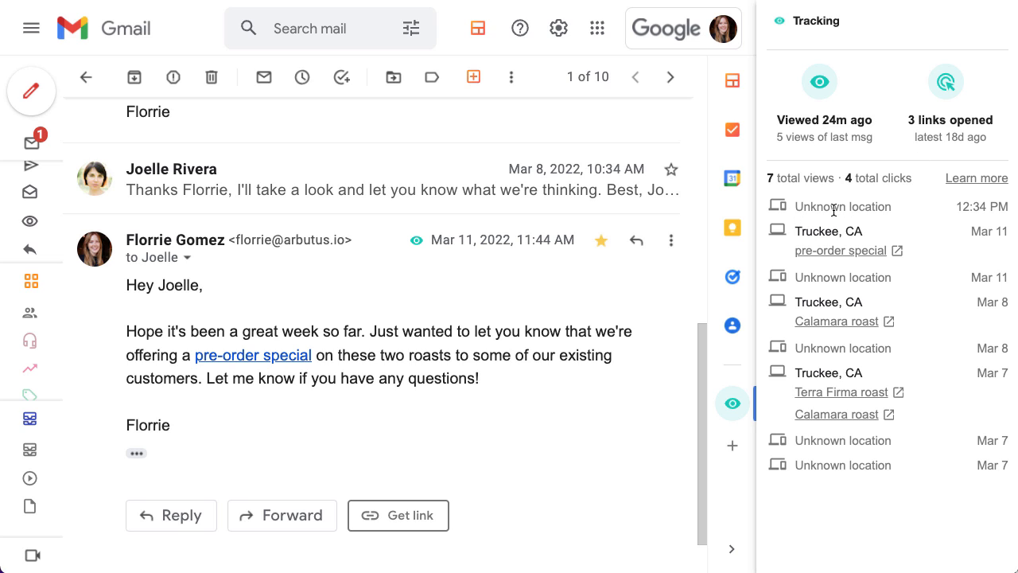
{"action": "mouse_move", "coordinate": [840, 251]}
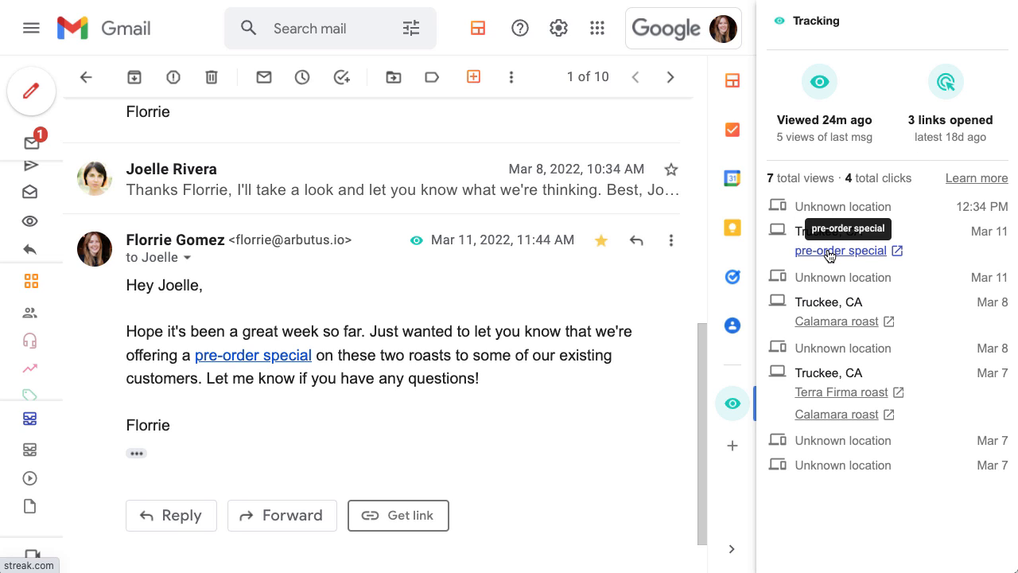
{"action": "mouse_move", "coordinate": [836, 328]}
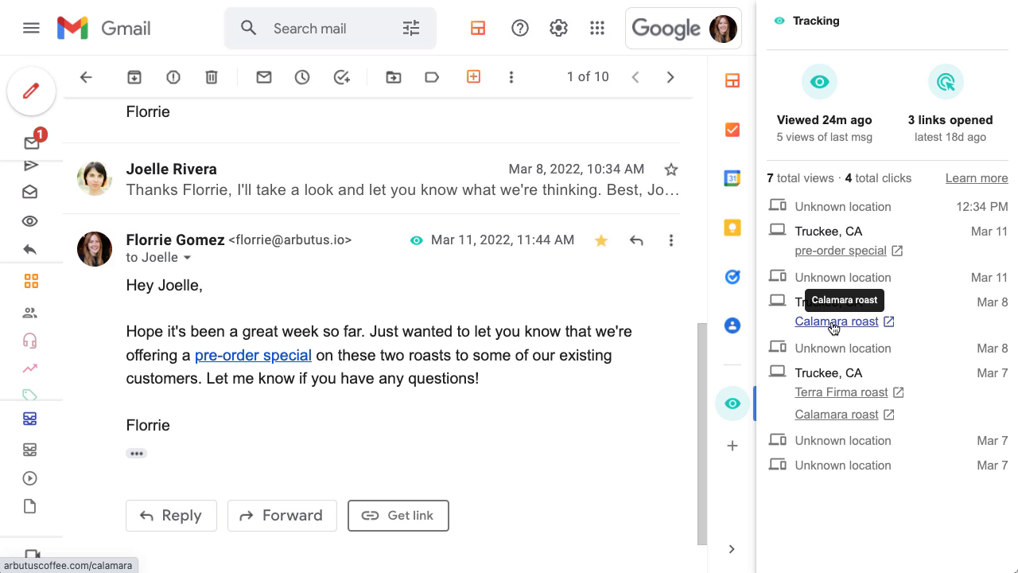
{"action": "mouse_move", "coordinate": [804, 329]}
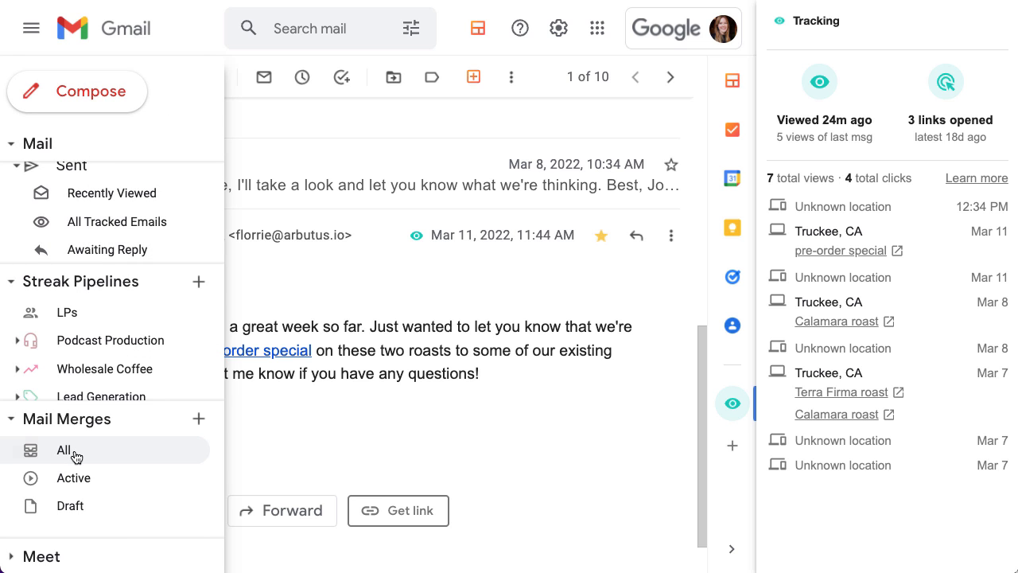
Show all mail merges, led by 'New online portal access' with 6 sent and 2 replies
{"action": "left_click", "coordinate": [64, 449]}
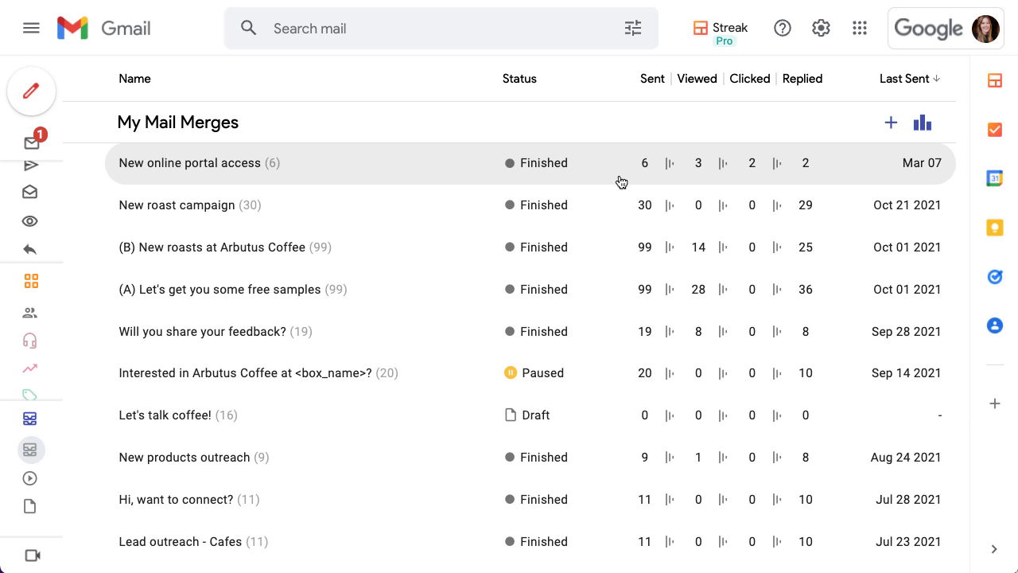
{"action": "mouse_move", "coordinate": [757, 171]}
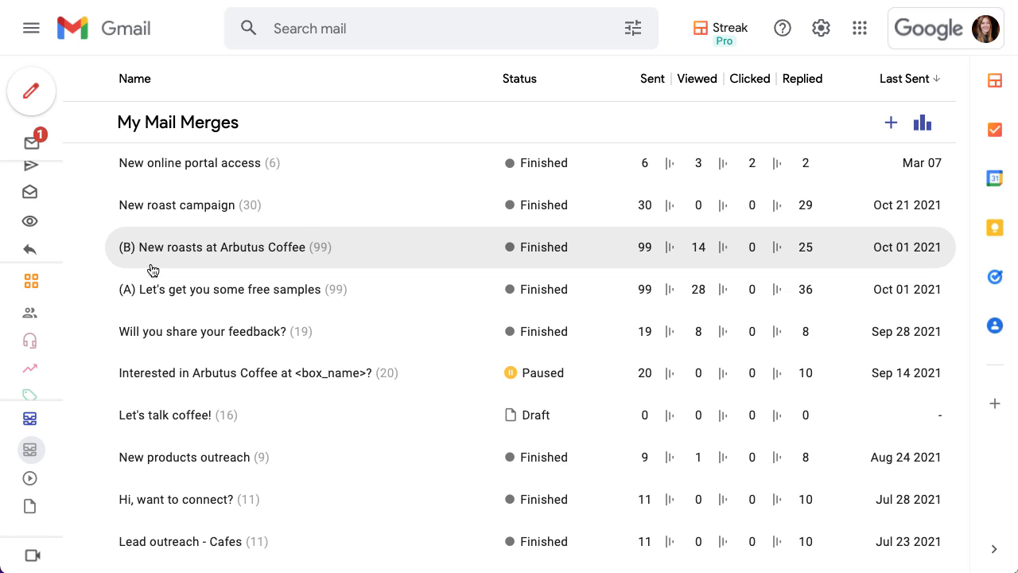
{"action": "mouse_move", "coordinate": [167, 163]}
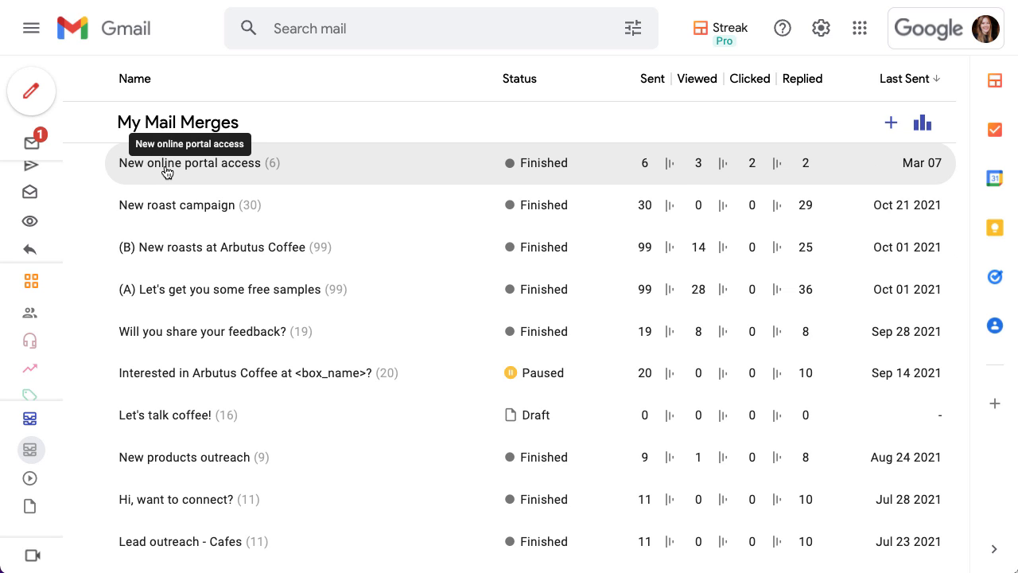
View the New online portal access merge's six recipients with their views, clicks and replies
{"action": "left_click", "coordinate": [188, 162]}
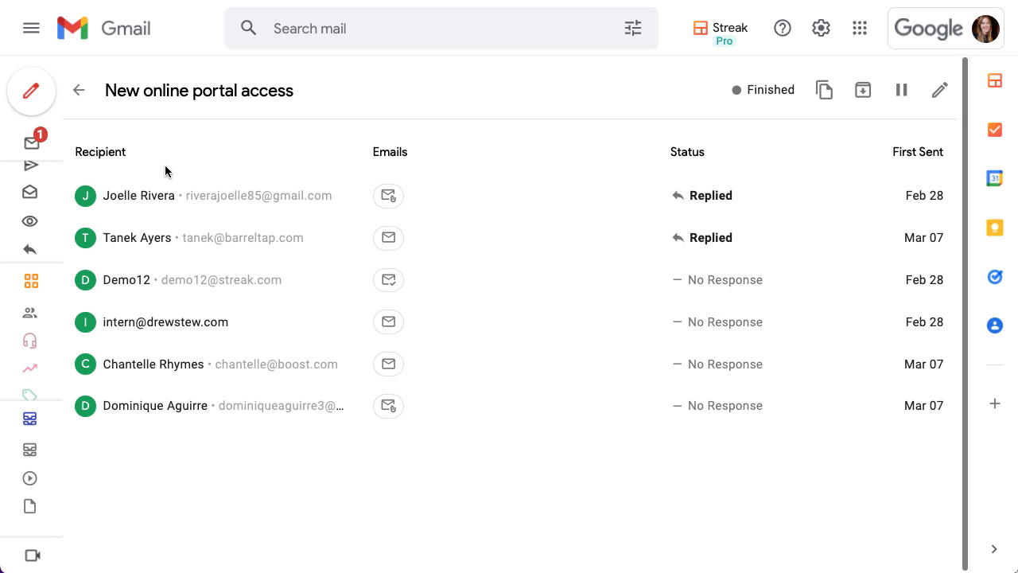
{"action": "mouse_move", "coordinate": [215, 162]}
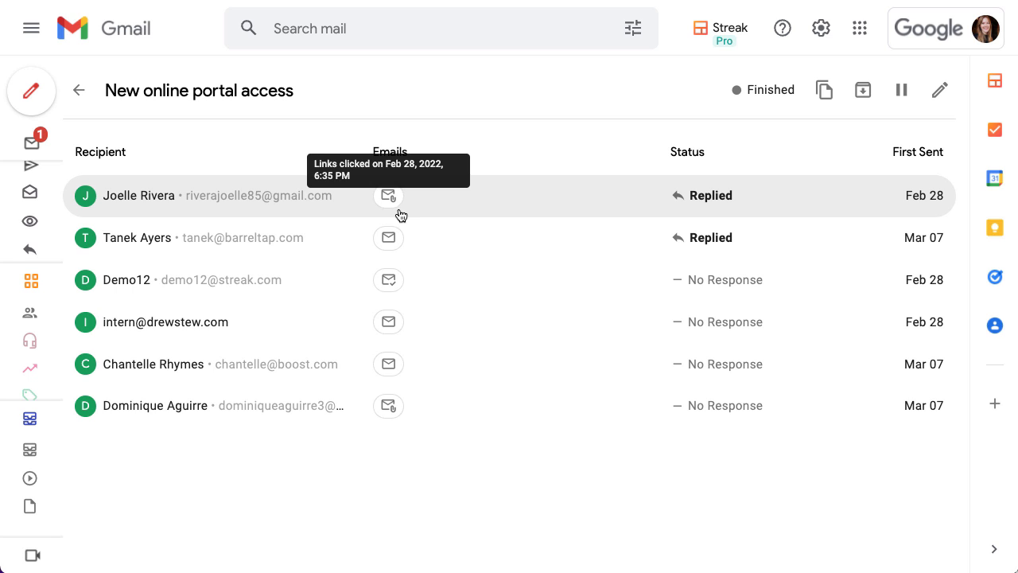
{"action": "mouse_move", "coordinate": [388, 280]}
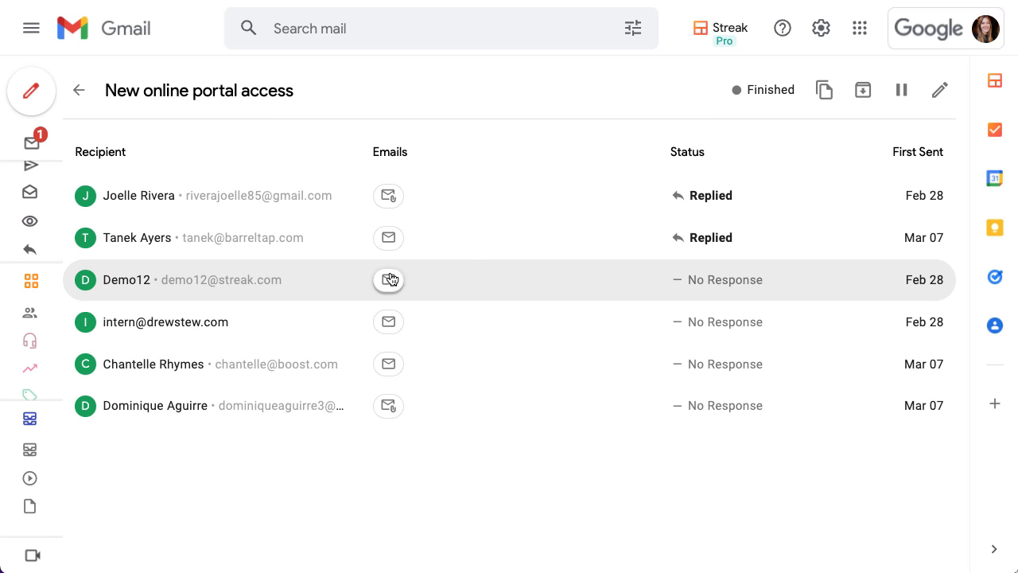
{"action": "mouse_move", "coordinate": [389, 280]}
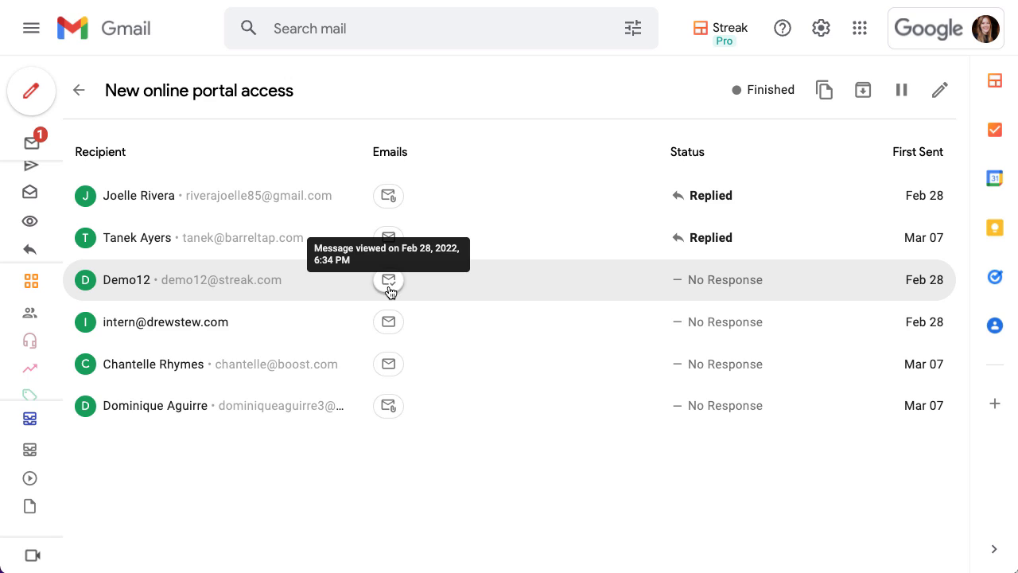
{"action": "mouse_move", "coordinate": [389, 406]}
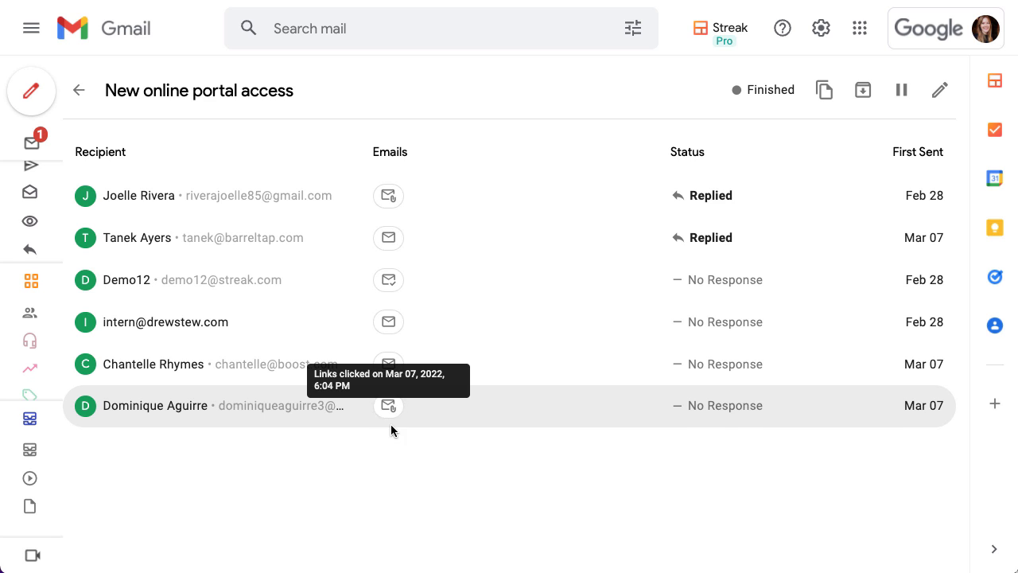
{"action": "mouse_move", "coordinate": [57, 372]}
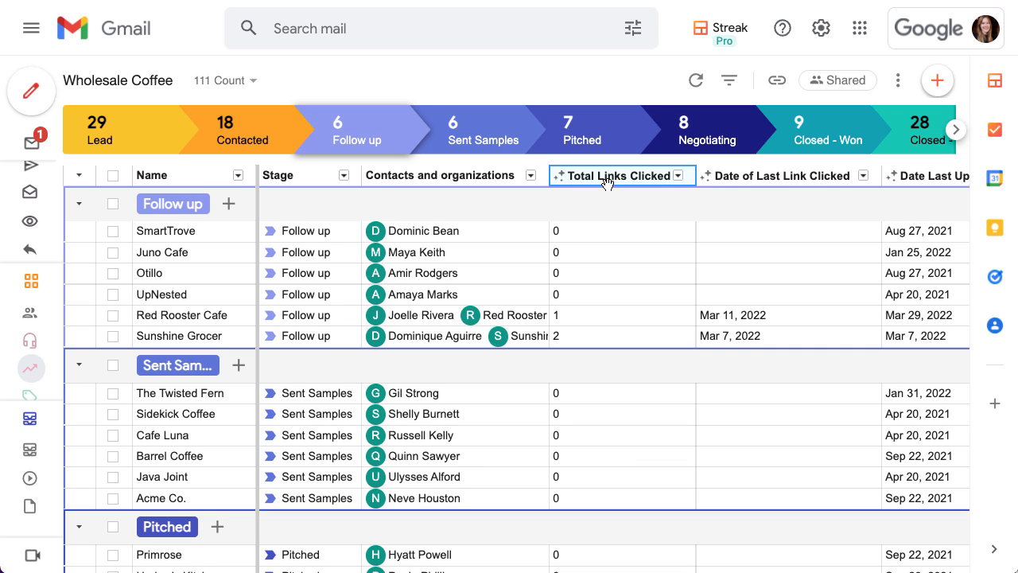
{"action": "mouse_move", "coordinate": [570, 326]}
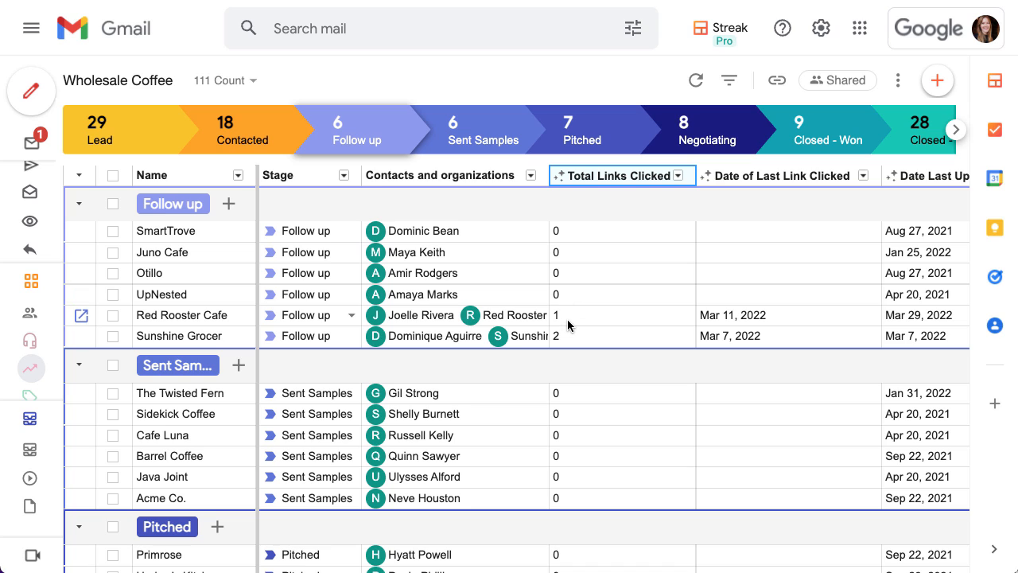
Show the column options for Total Links Clicked in the Wholesale Coffee pipeline
{"action": "scroll", "scroll_direction": "down", "scroll_amount": 3}
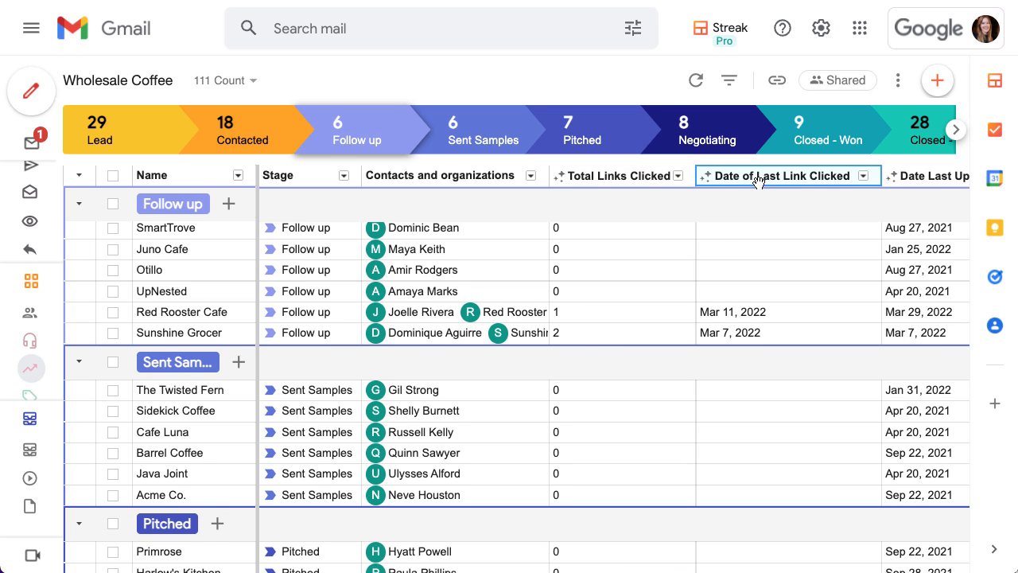
{"action": "mouse_move", "coordinate": [739, 332]}
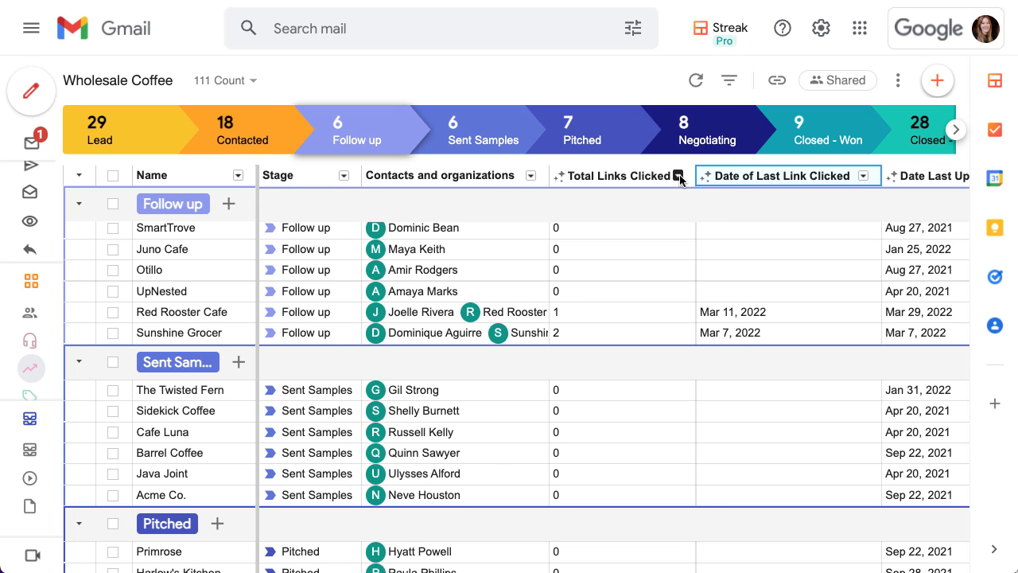
{"action": "left_click", "coordinate": [678, 175]}
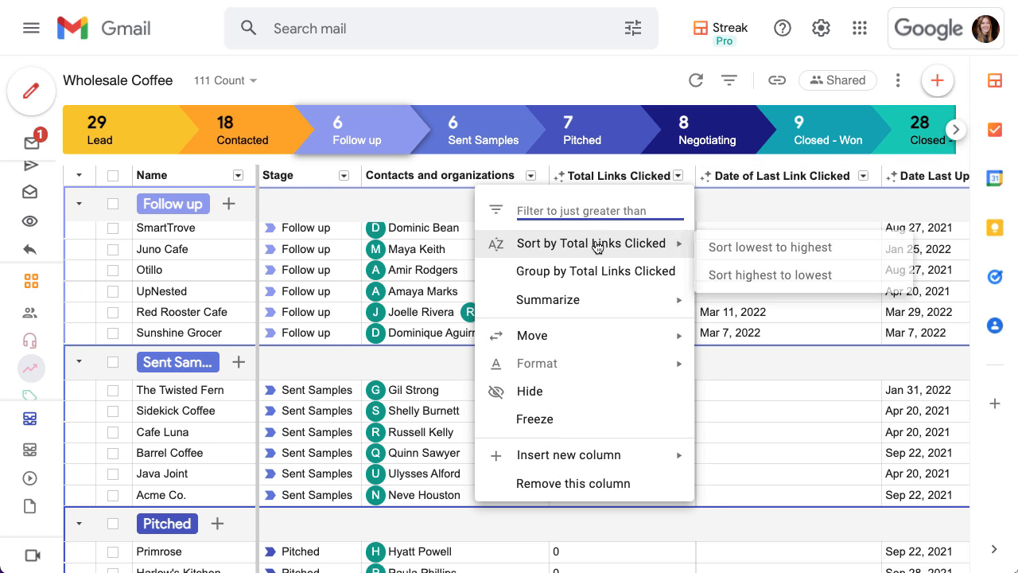
{"action": "mouse_move", "coordinate": [738, 186]}
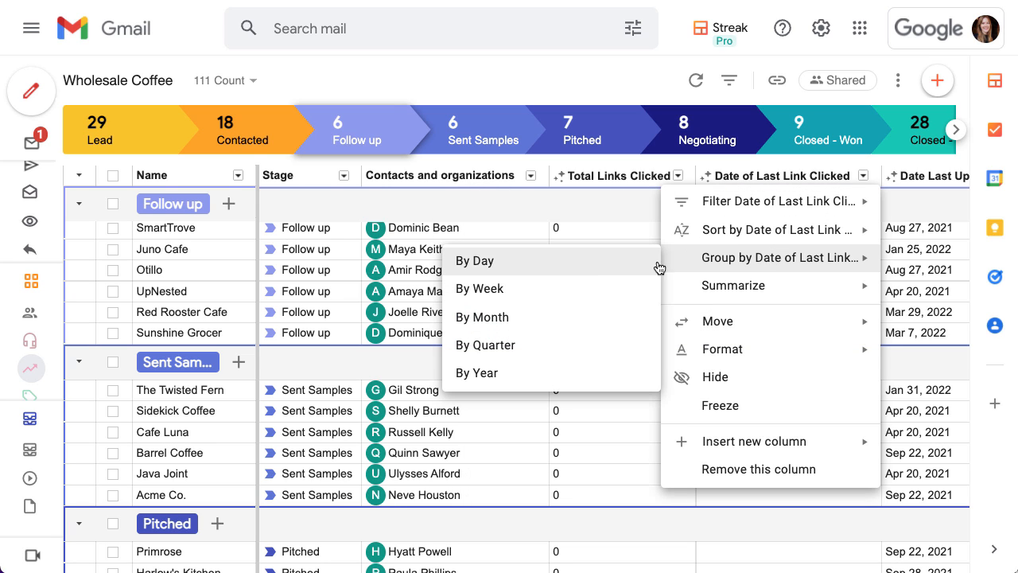
{"action": "mouse_move", "coordinate": [546, 316]}
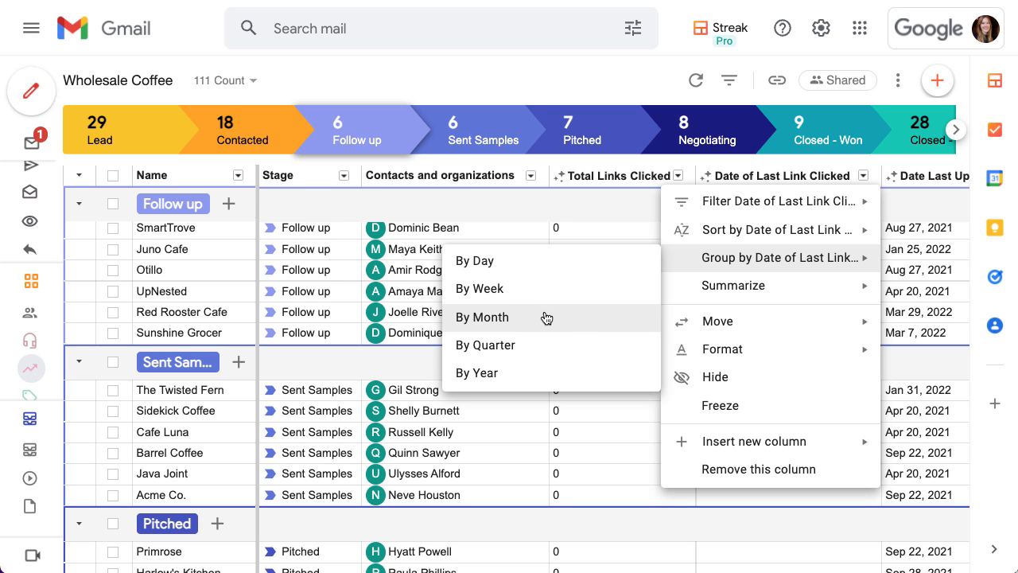